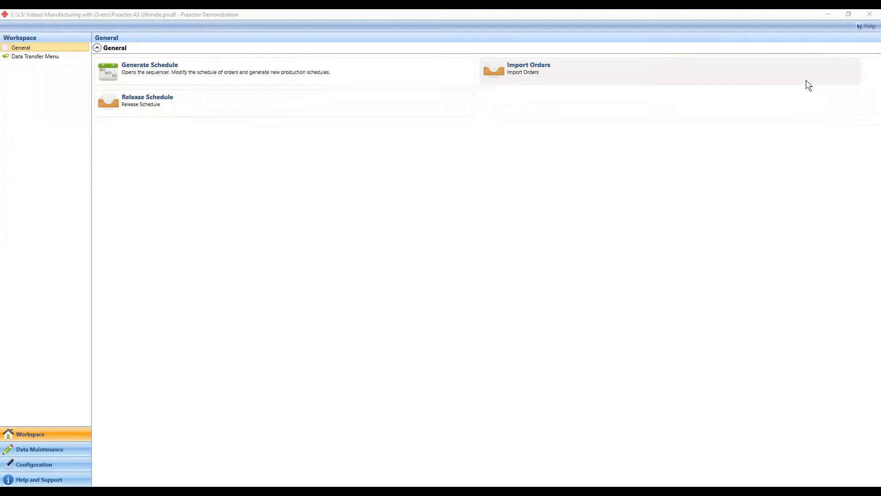
pyautogui.moveTo(434, 225)
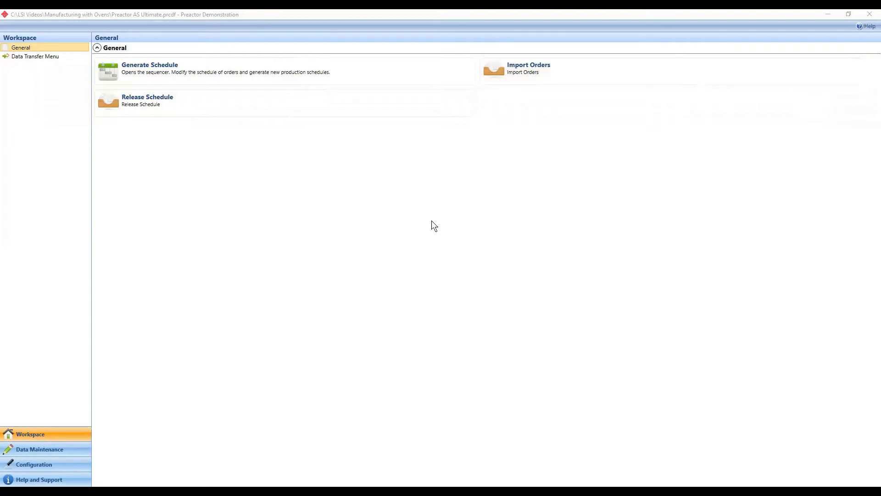
pyautogui.moveTo(206, 217)
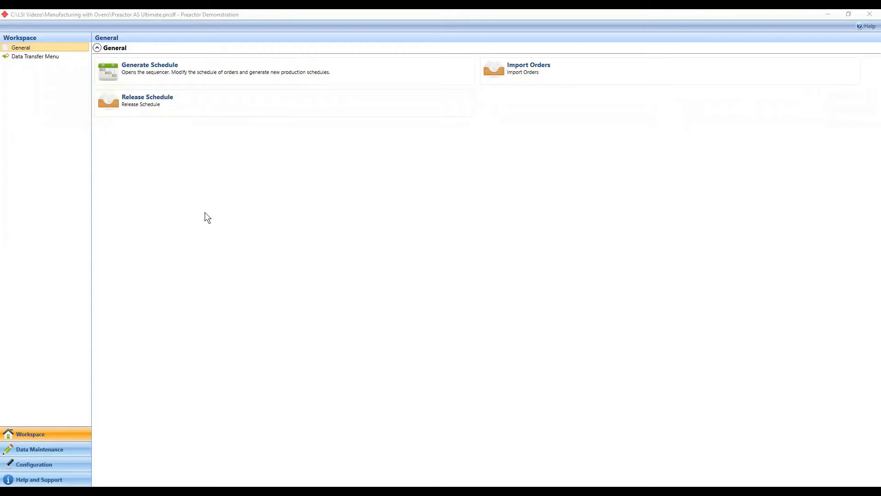
pyautogui.moveTo(213, 205)
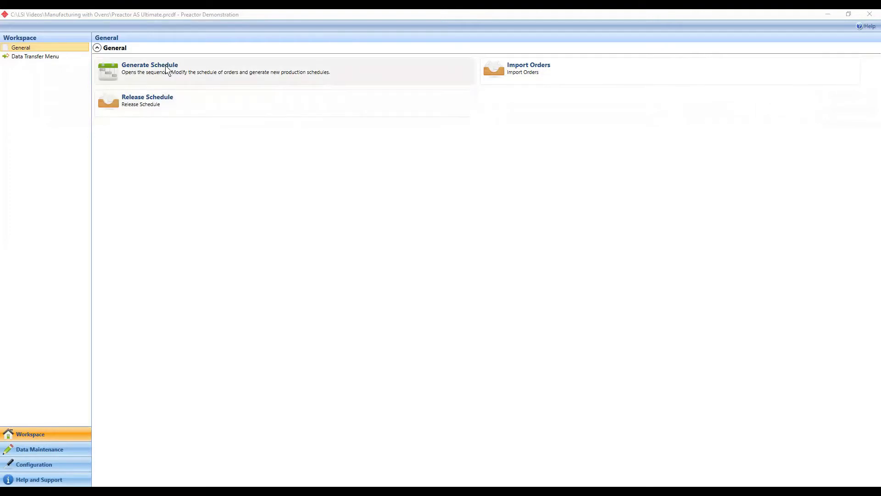
# Step: Generate a schedule with all orders sequenced forward by due date on the Gantt chart
pyautogui.click(149, 68)
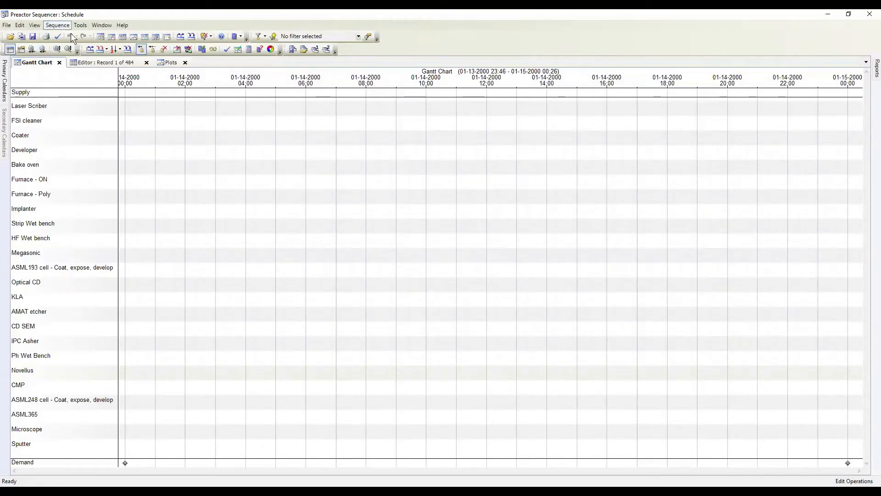
pyautogui.click(57, 25)
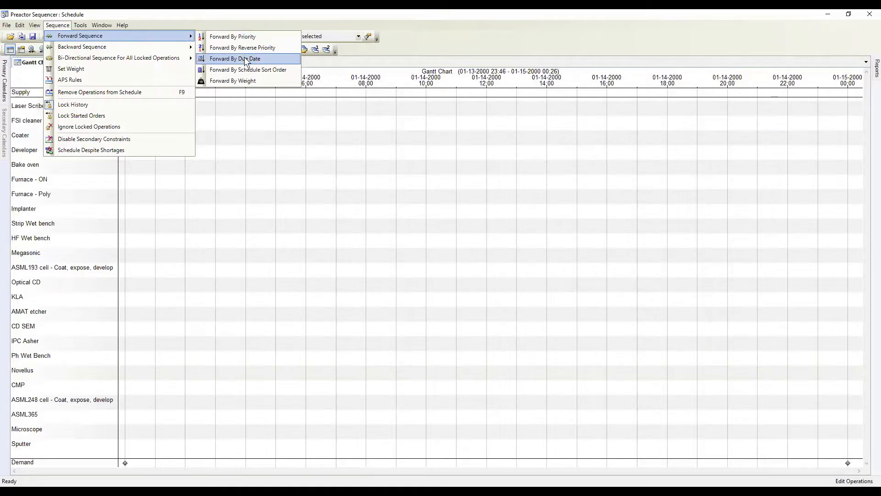
pyautogui.click(235, 58)
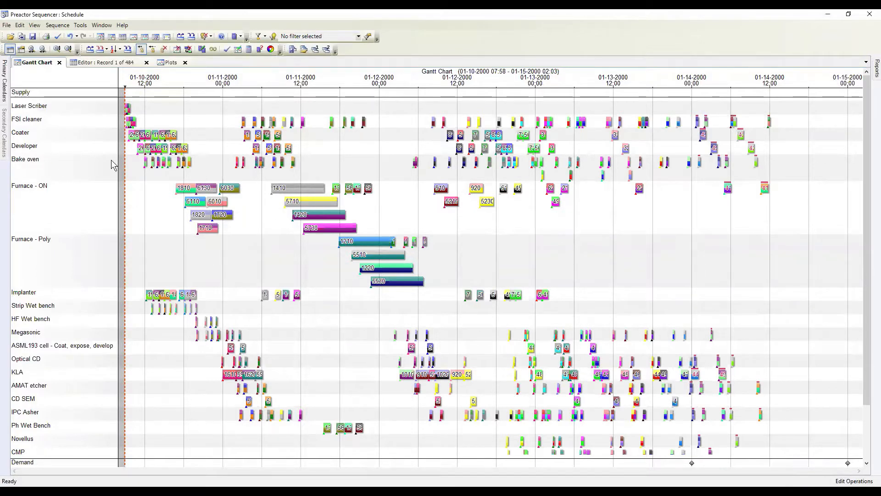
pyautogui.moveTo(46, 248)
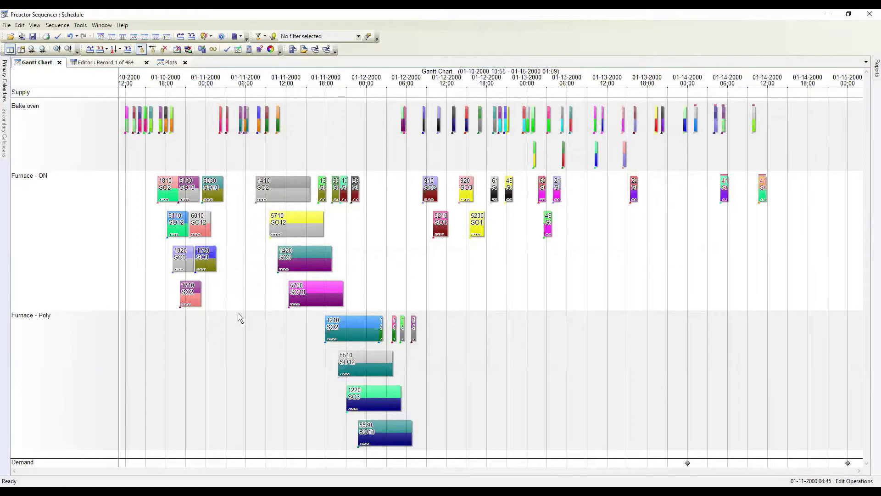
pyautogui.moveTo(258, 306)
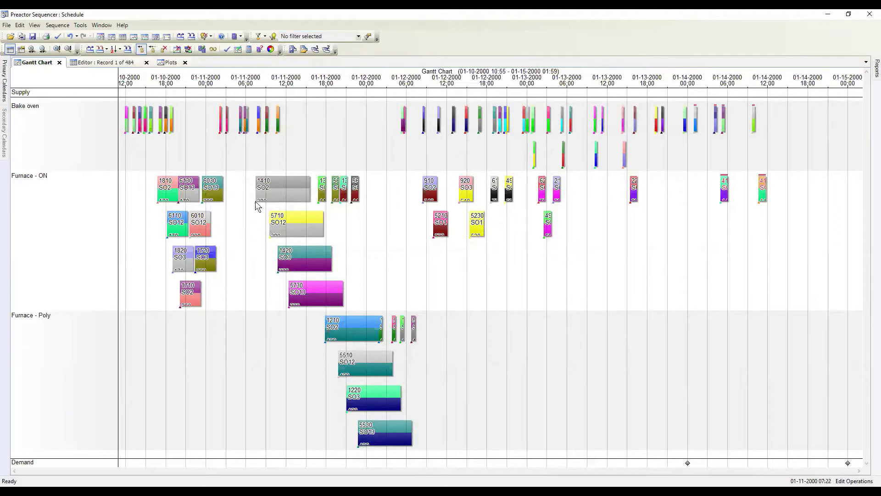
pyautogui.moveTo(292, 319)
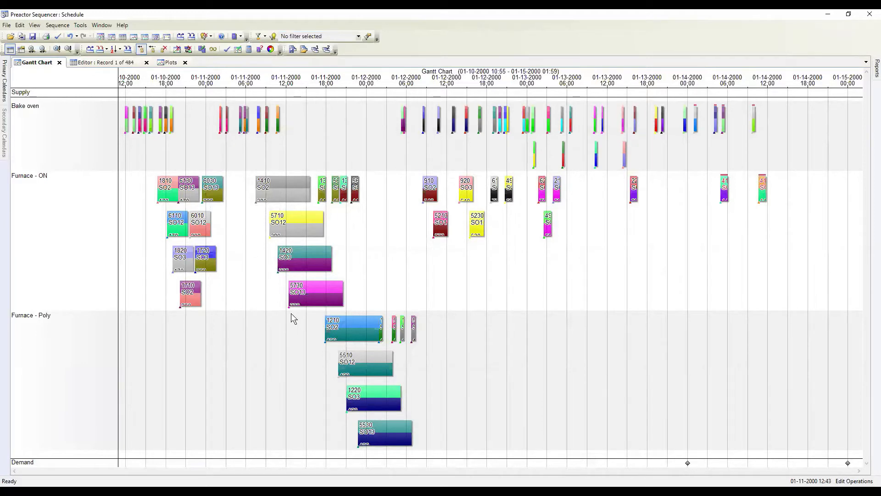
pyautogui.moveTo(238, 333)
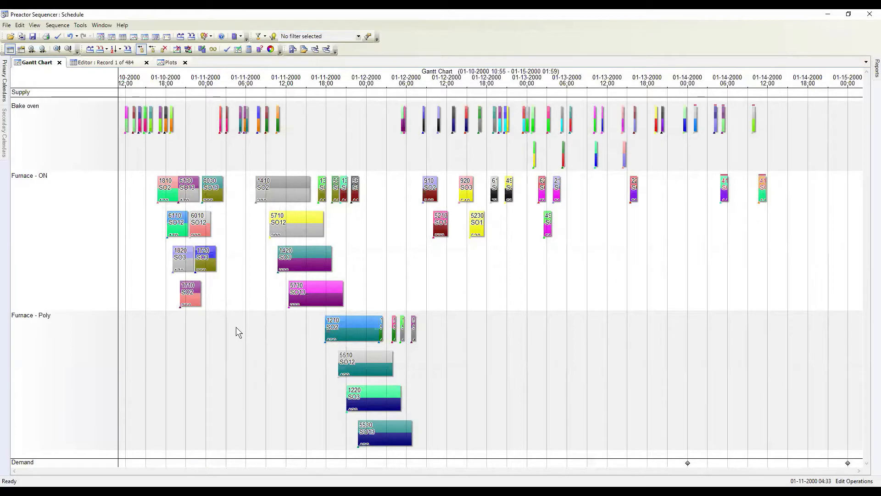
pyautogui.moveTo(238, 321)
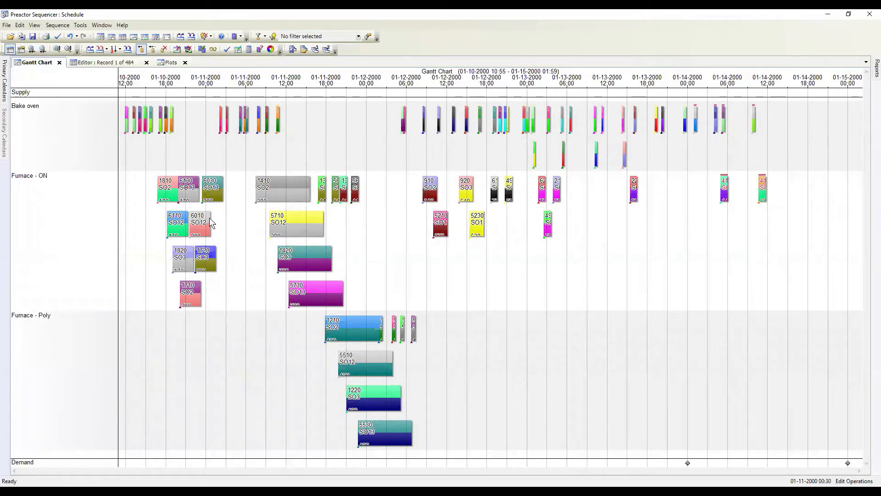
pyautogui.moveTo(180, 273)
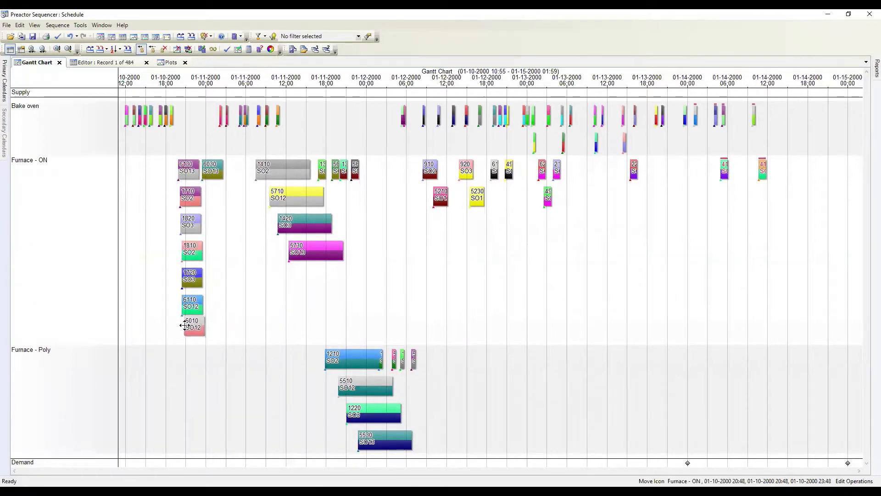
pyautogui.moveTo(191, 327)
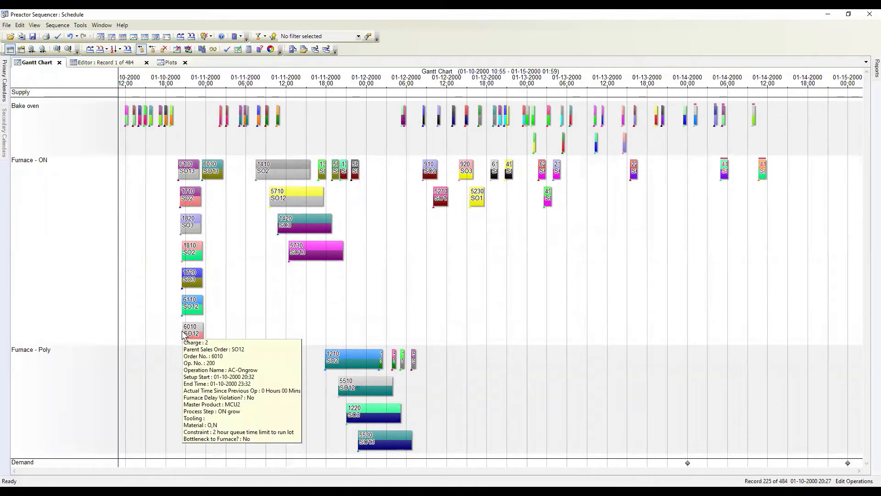
pyautogui.moveTo(253, 326)
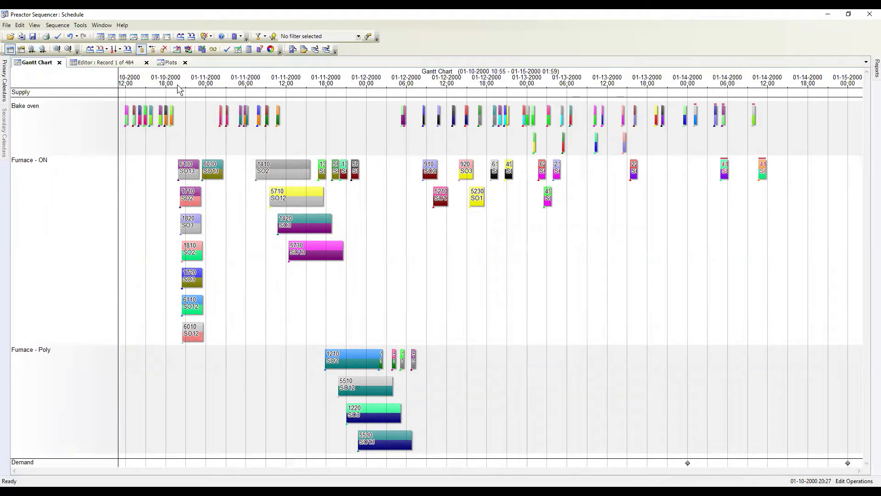
pyautogui.moveTo(5, 133)
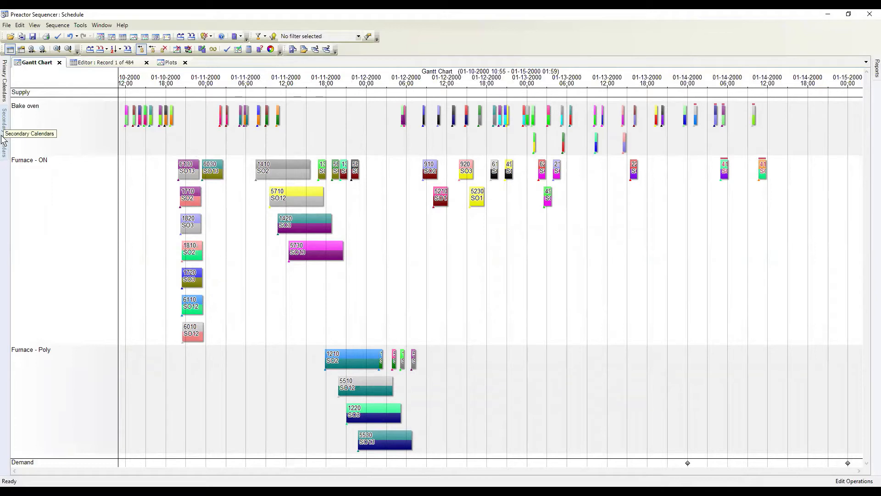
# Step: Show the Secondary Calendars pane listing Furnace - ON and the other resource calendars
pyautogui.click(3, 137)
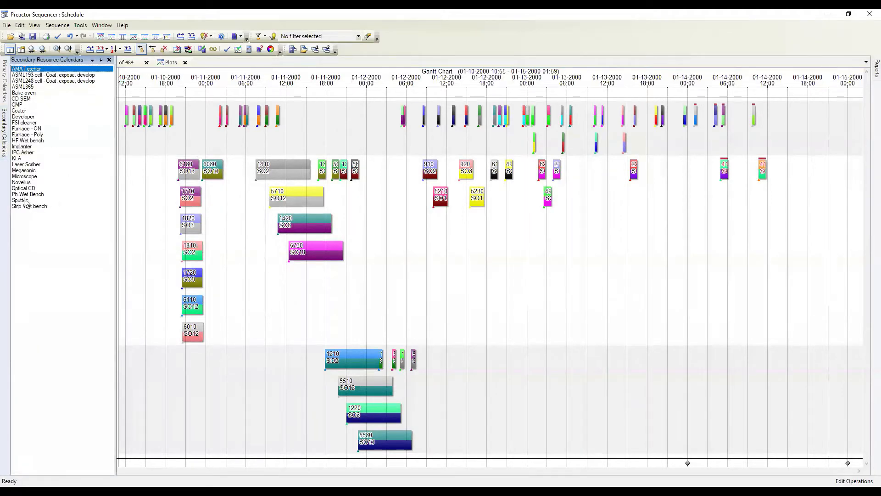
pyautogui.moveTo(38, 132)
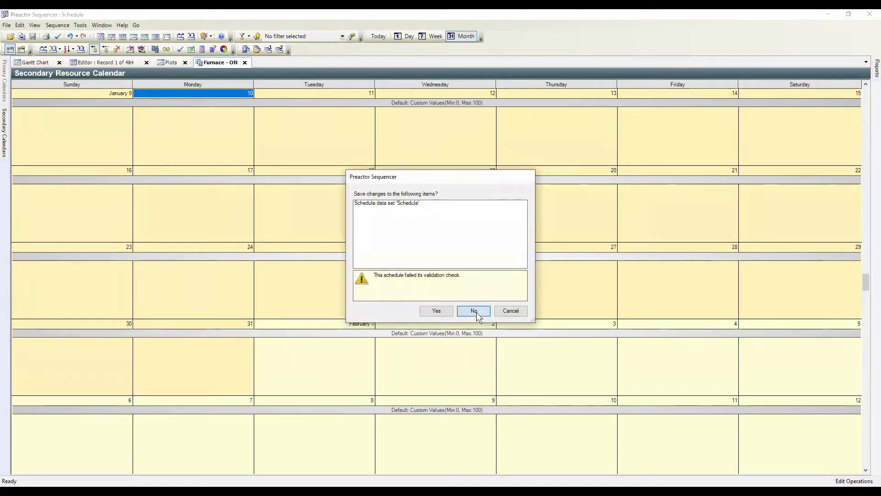
# Step: Discard the schedule, confirm Furnace - Poly's 2 Hour Furnace Time Limit in Resources, and return to the workspace
pyautogui.click(473, 311)
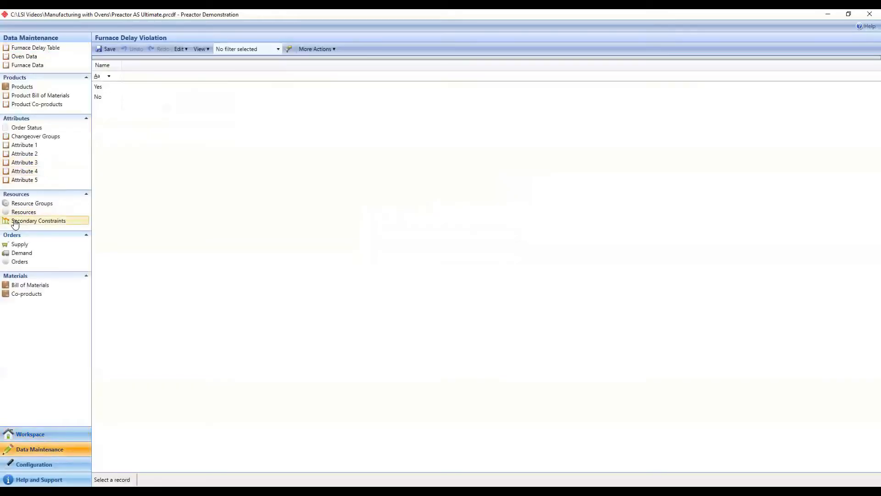
pyautogui.click(24, 212)
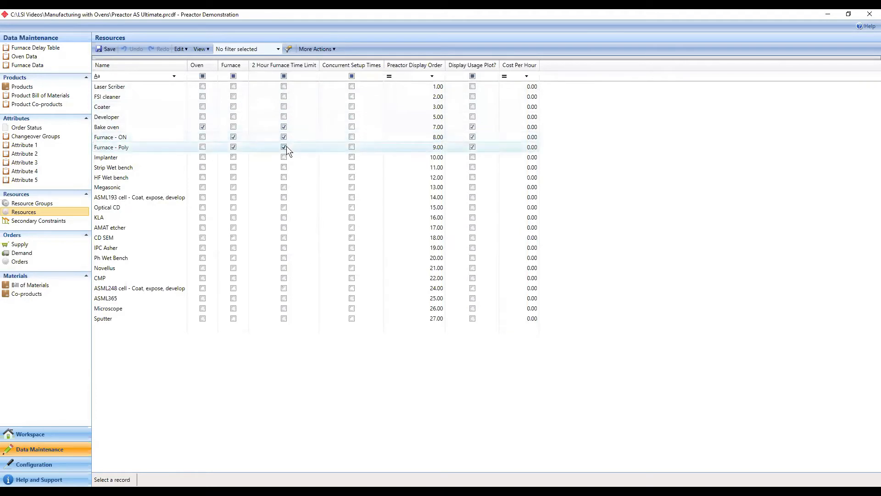
pyautogui.click(283, 147)
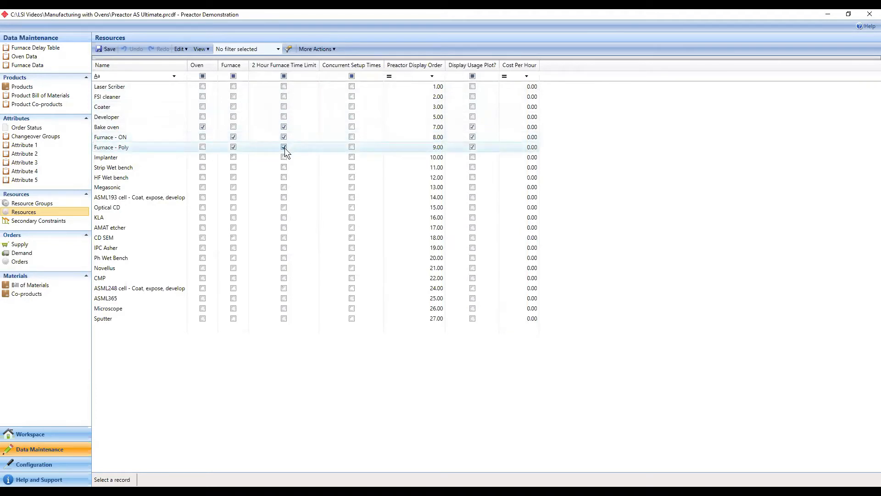
pyautogui.click(283, 147)
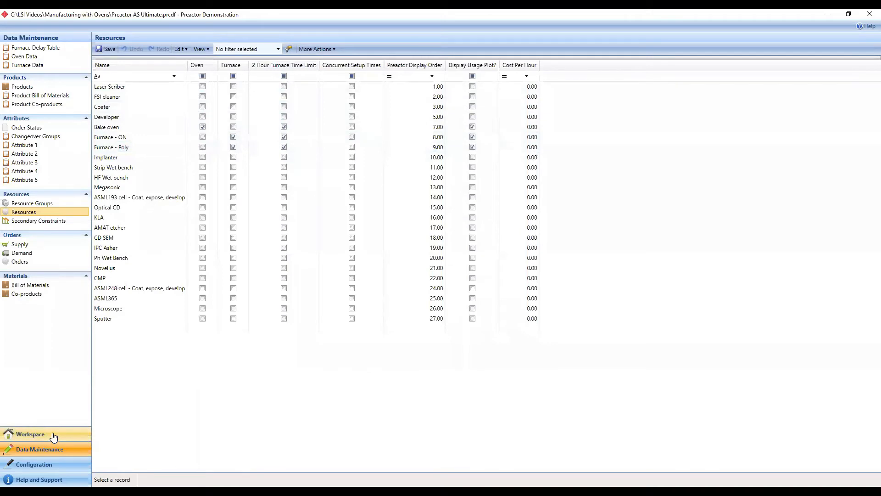
pyautogui.click(31, 433)
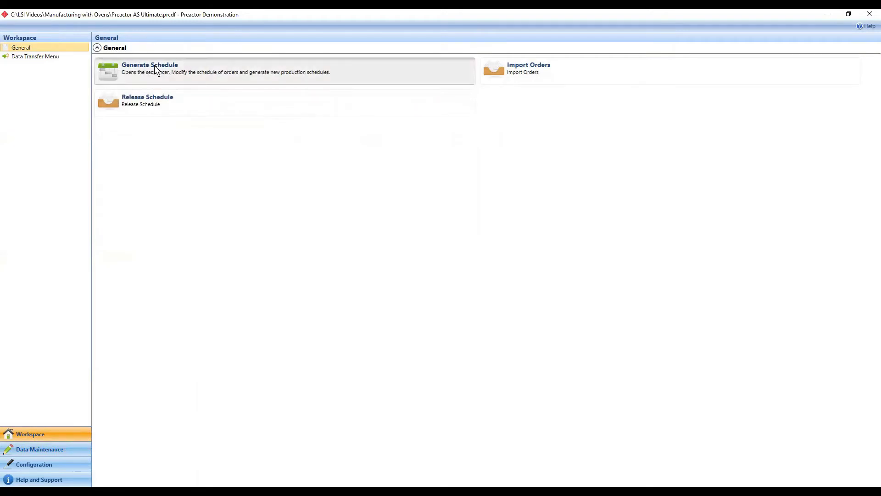
# Step: Reopen the Preactor Sequencer with the current schedule on the Gantt chart
pyautogui.click(150, 68)
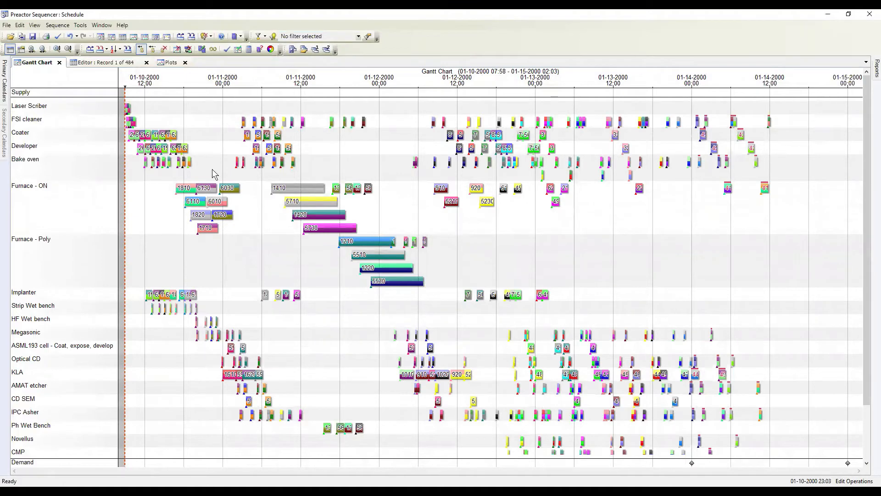
pyautogui.moveTo(181, 36)
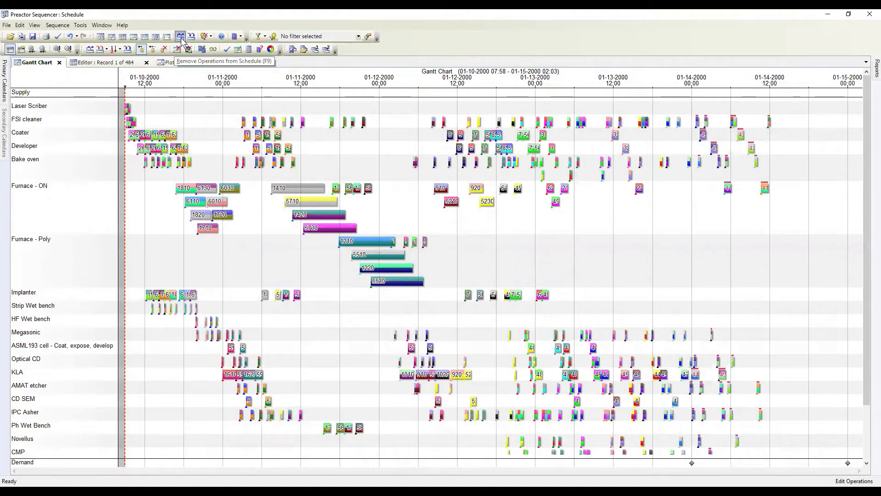
# Step: Remove all operations from the schedule and choose APS Rules sequencing set to Oven Rule
pyautogui.click(57, 25)
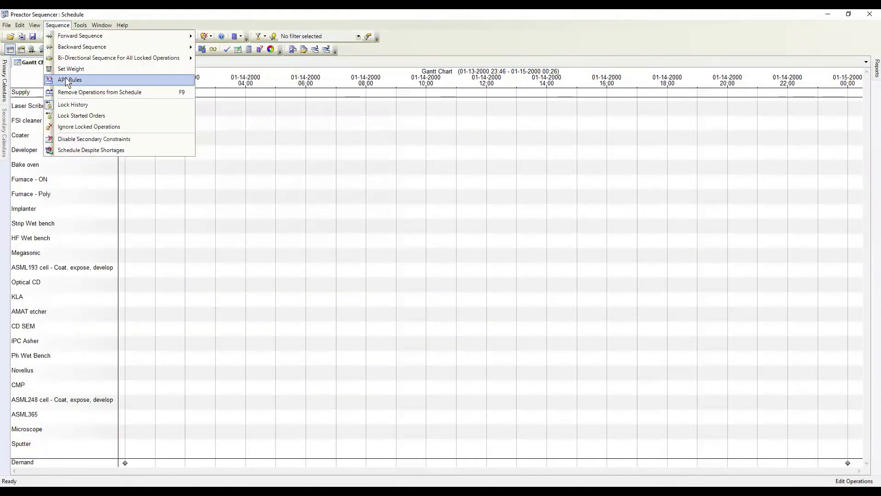
pyautogui.click(70, 79)
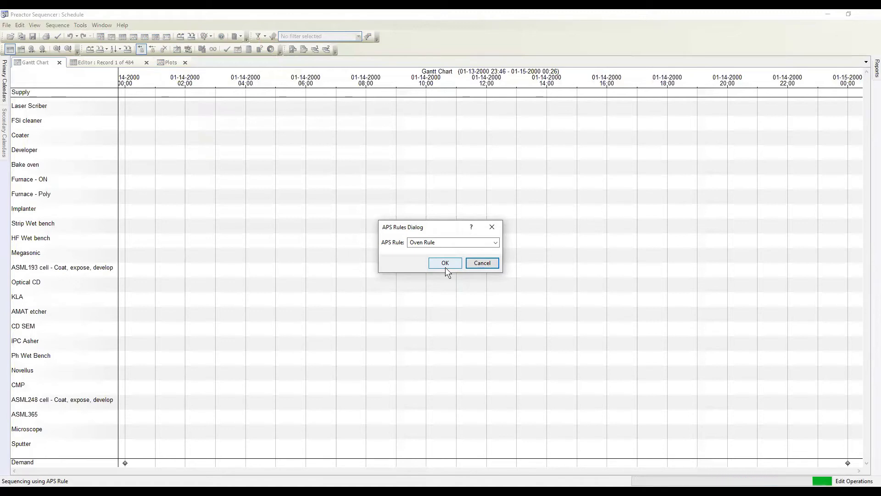
pyautogui.click(445, 263)
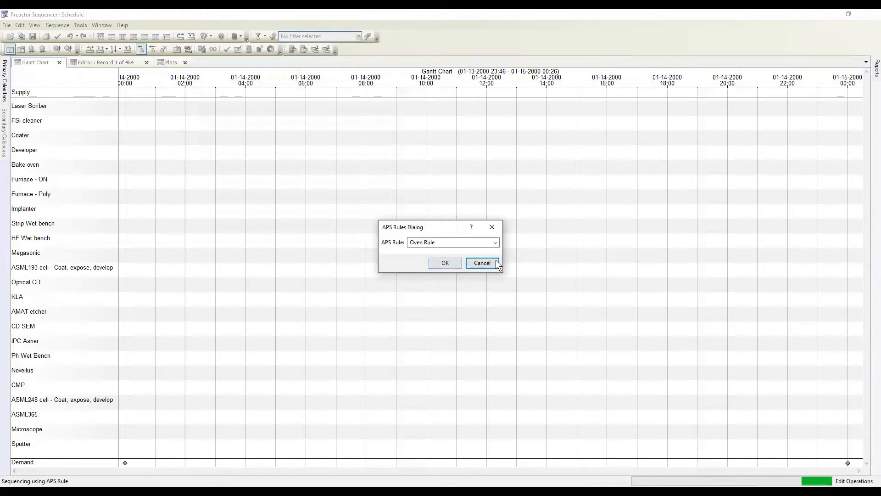
pyautogui.click(481, 262)
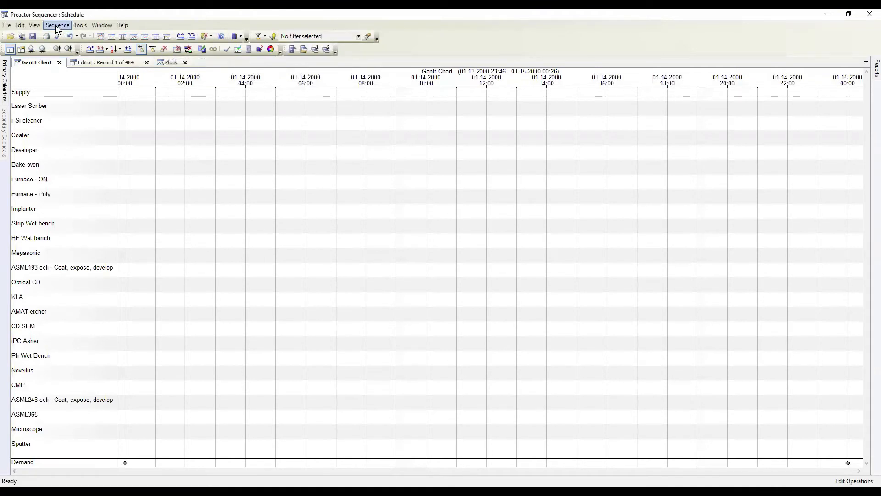
pyautogui.click(33, 25)
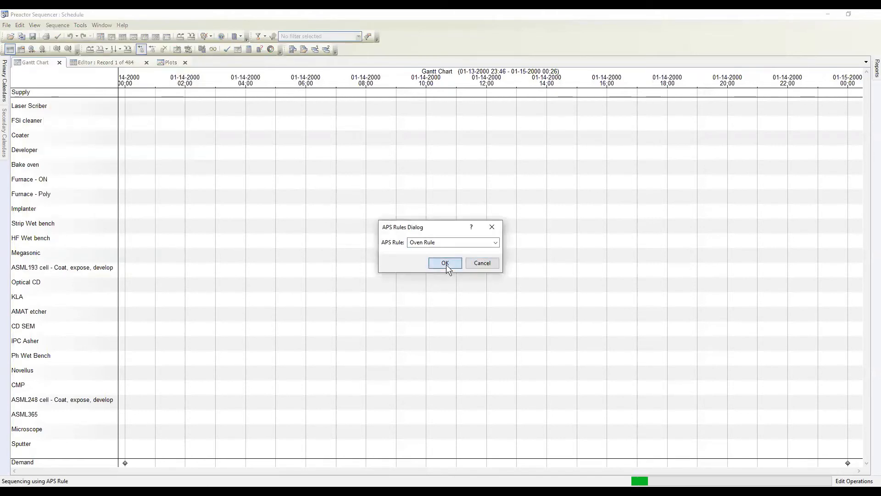
# Step: Run the Oven Rule so Furnace - ON and Furnace - Poly jobs are batched on the Gantt chart
pyautogui.click(445, 263)
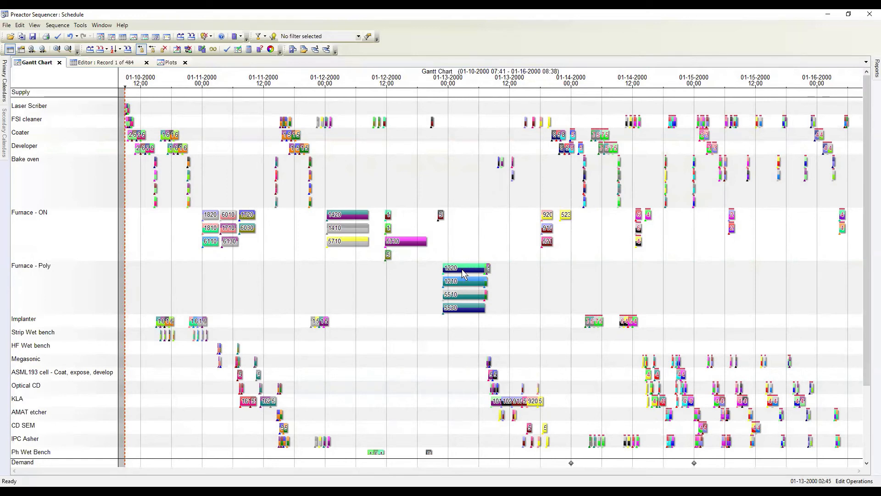
pyautogui.moveTo(454, 308)
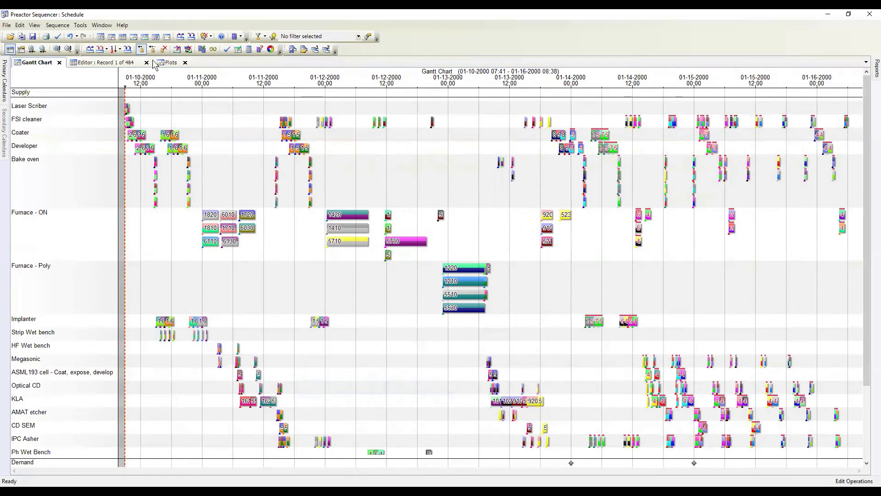
# Step: Show the Bake oven, Furnace - ON and Furnace - Poly usage plots against the 100 limit
pyautogui.click(169, 63)
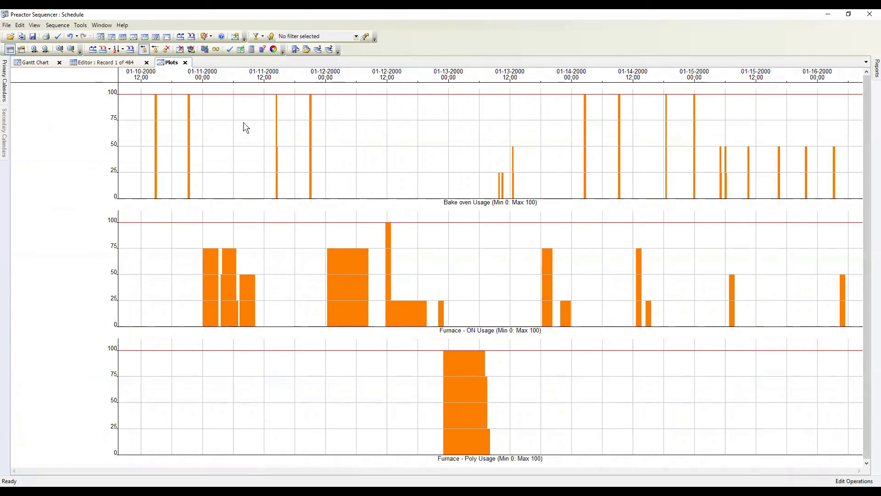
pyautogui.moveTo(155, 100)
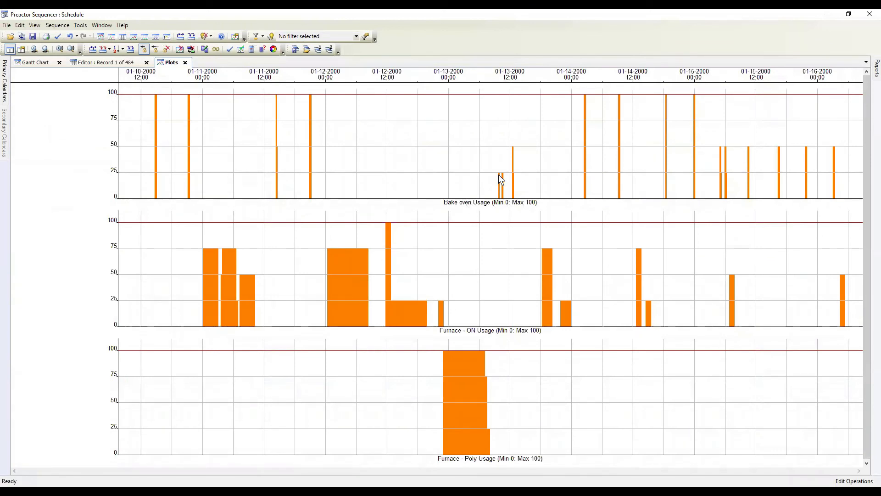
pyautogui.moveTo(459, 339)
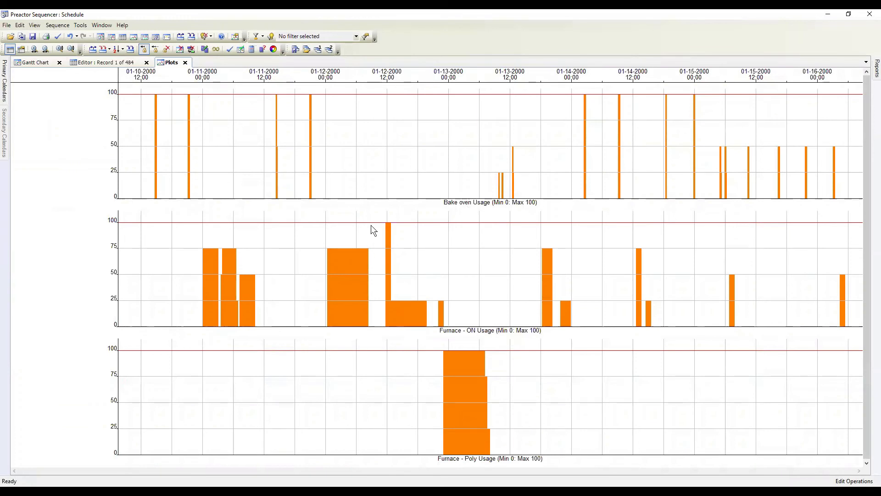
pyautogui.moveTo(481, 464)
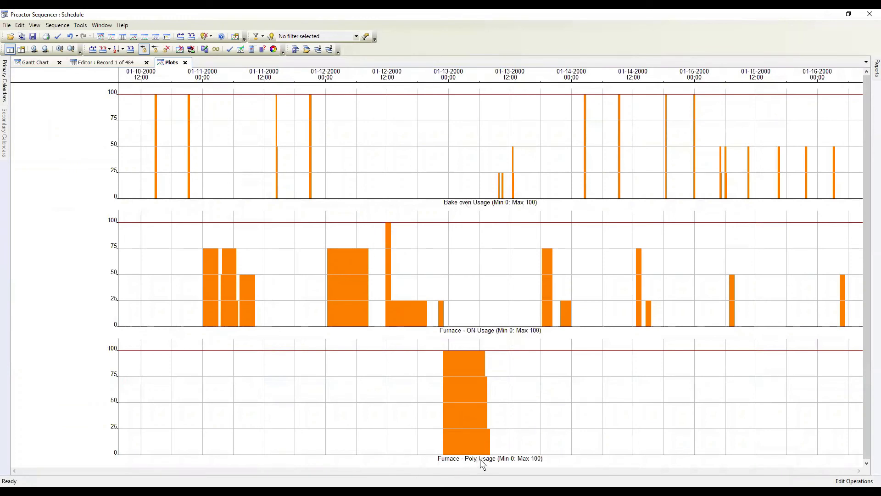
pyautogui.moveTo(459, 360)
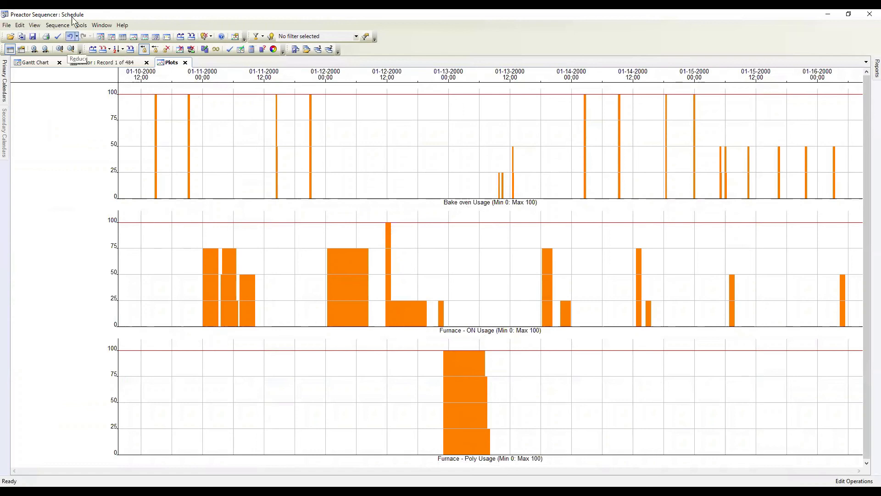
# Step: Return to the Gantt chart and inspect order 1710's AC-ON grow operation on Furnace - ON
pyautogui.click(35, 62)
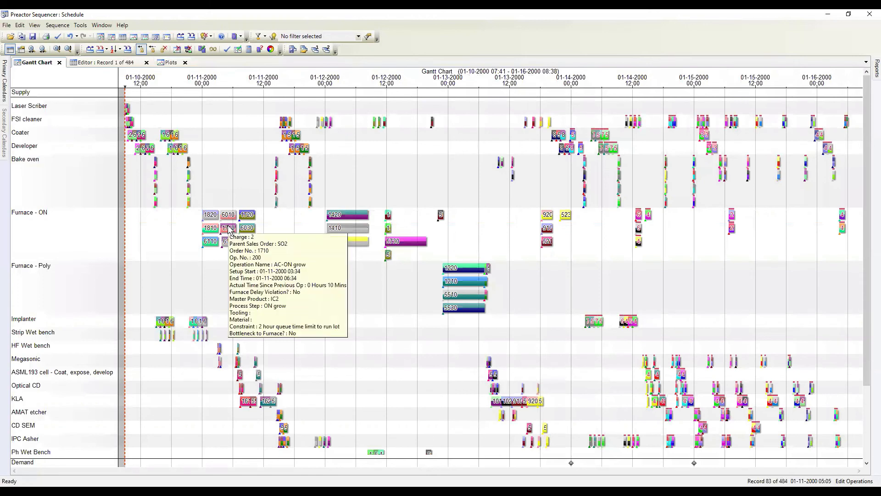
pyautogui.moveTo(327, 256)
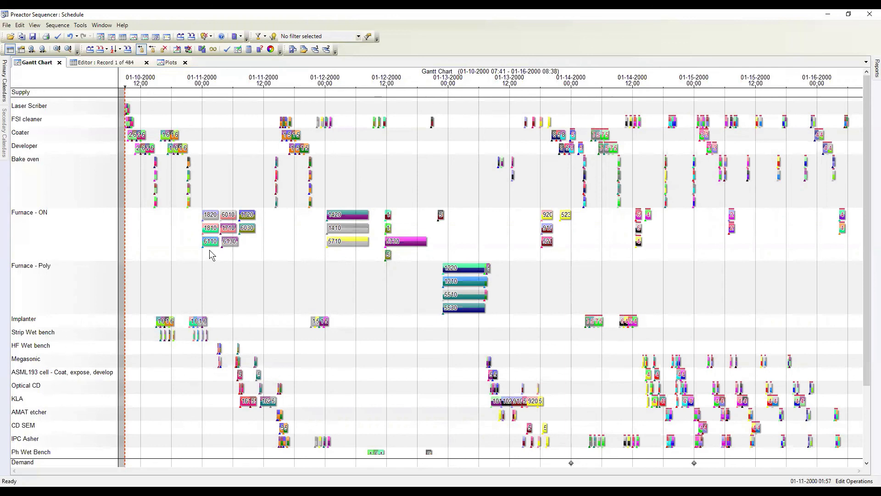
pyautogui.moveTo(209, 250)
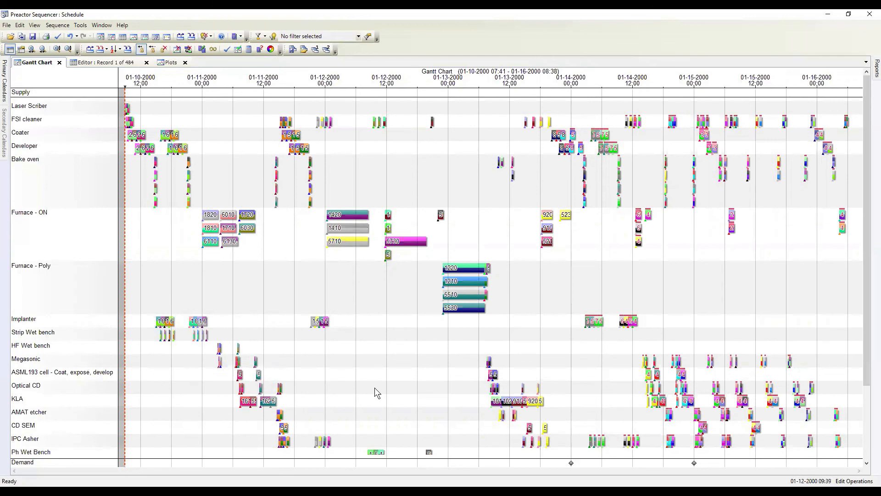
pyautogui.moveTo(220, 242)
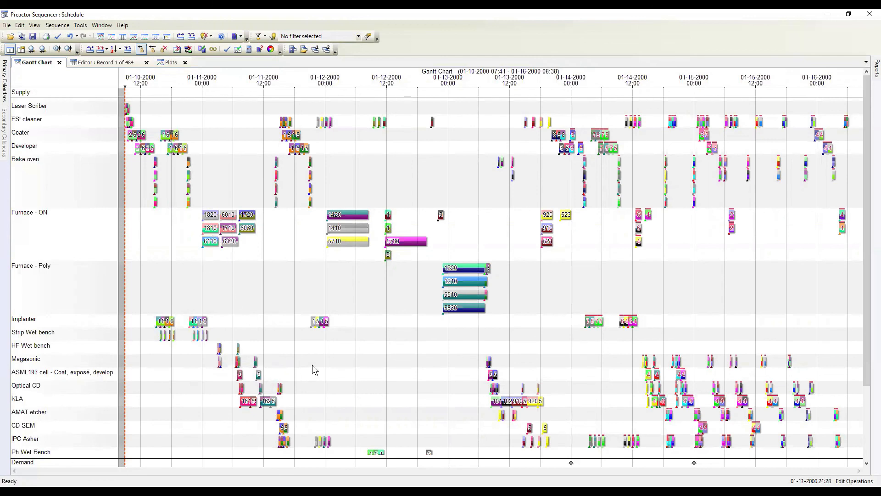
pyautogui.moveTo(453, 378)
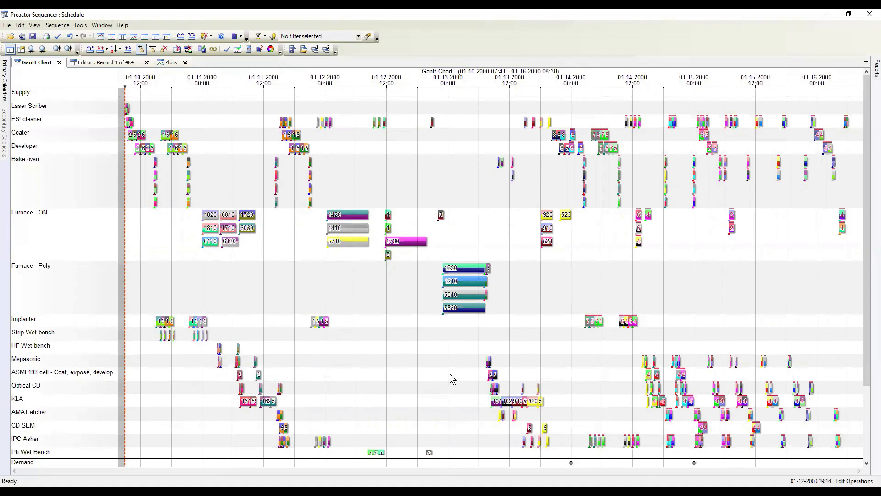
pyautogui.moveTo(426, 366)
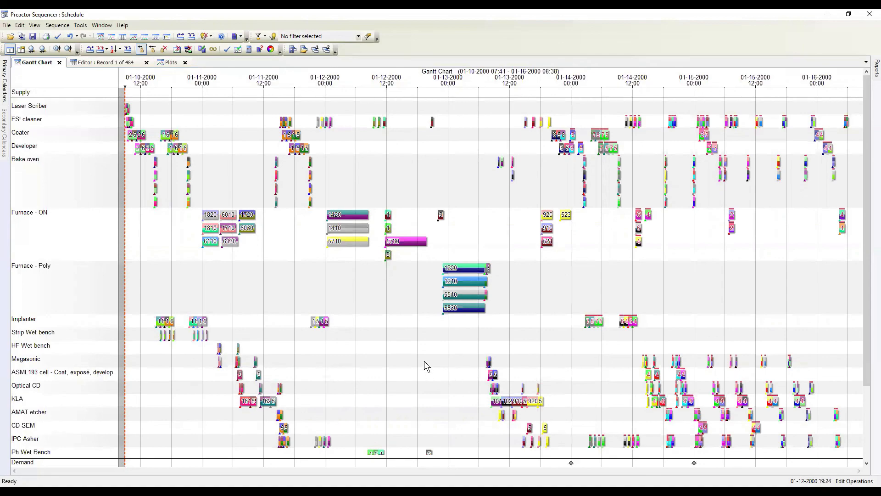